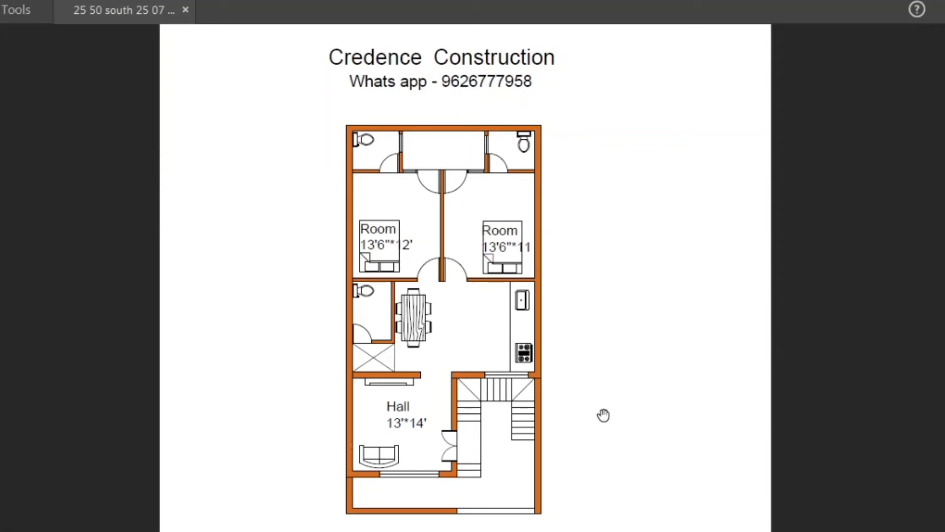
mouse_move(632, 429)
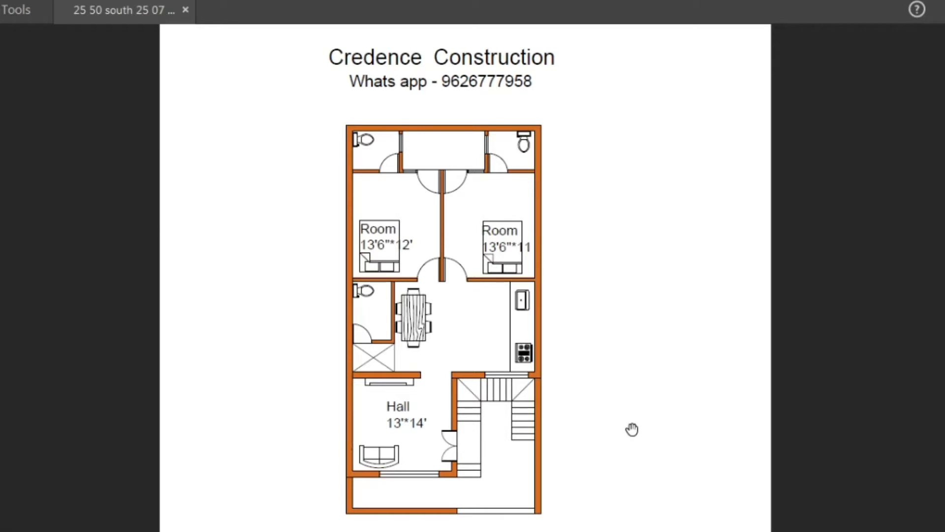
scroll("down", 3)
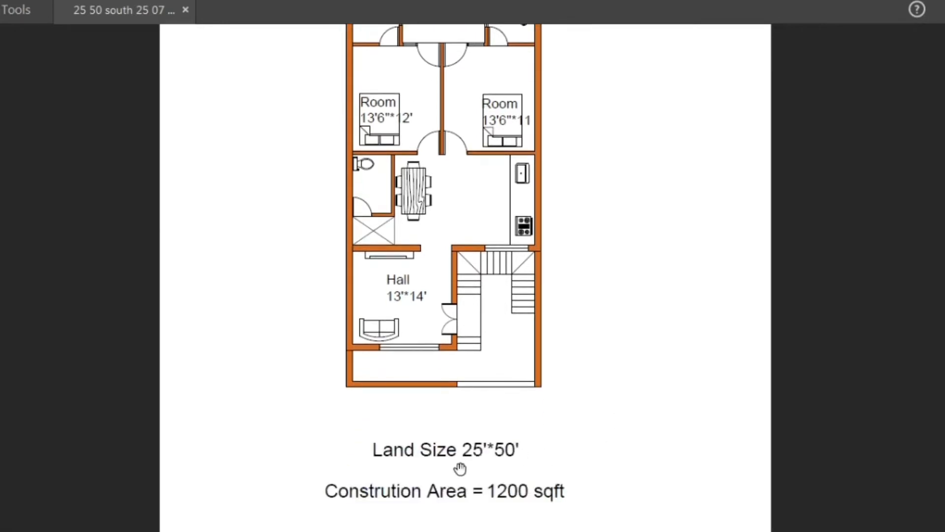
mouse_move(566, 462)
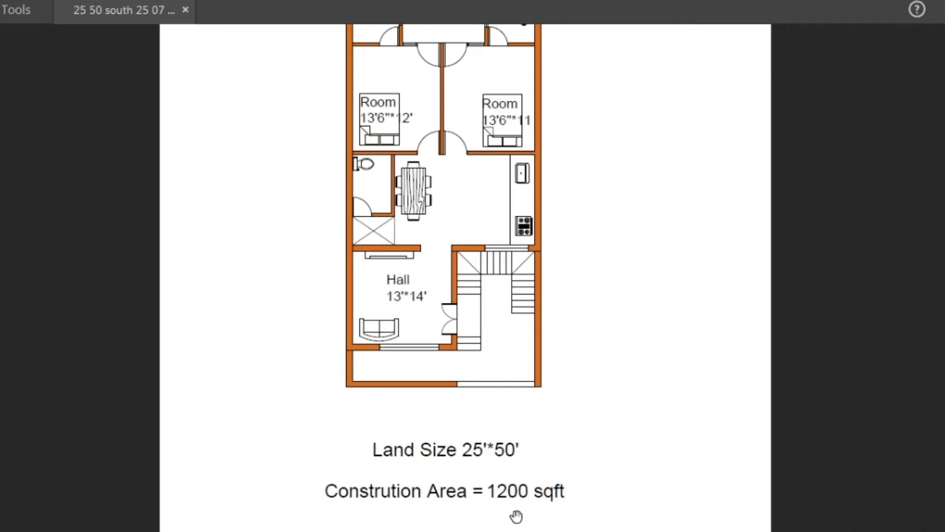
mouse_move(601, 483)
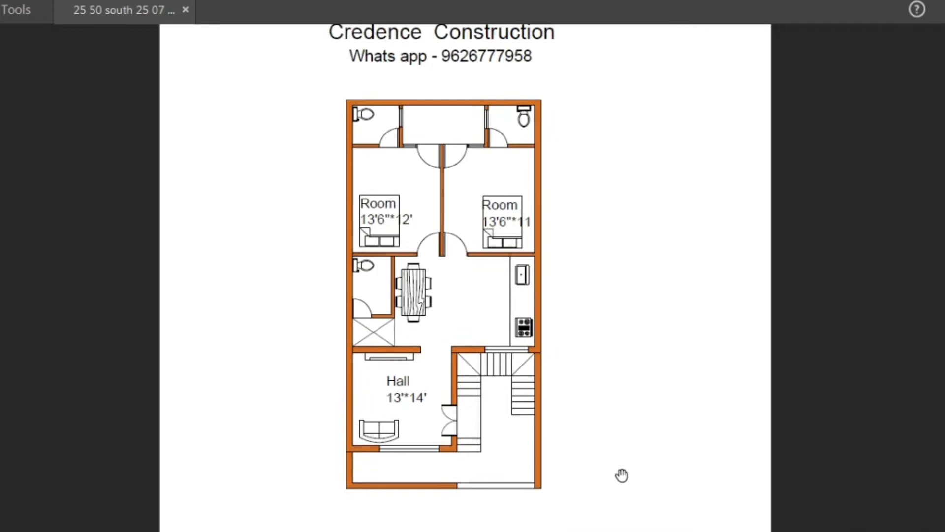
scroll("down", 3)
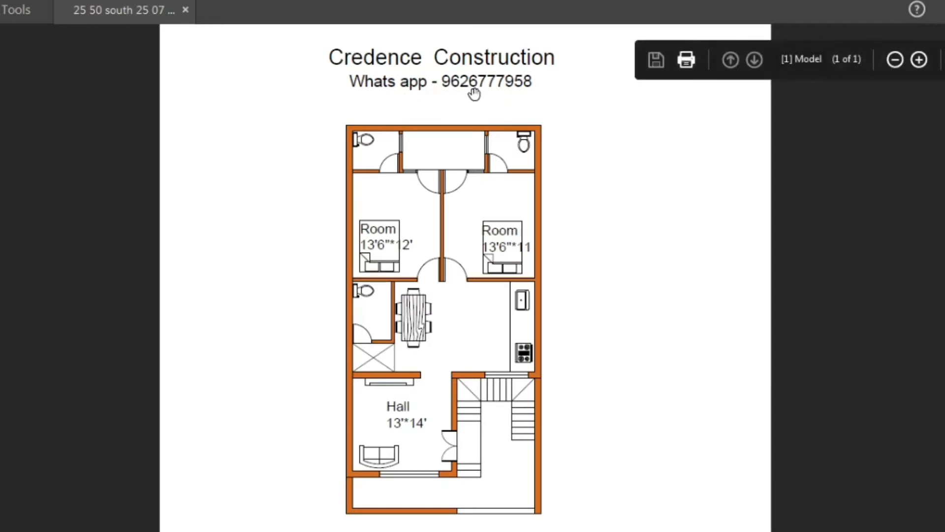
mouse_move(652, 374)
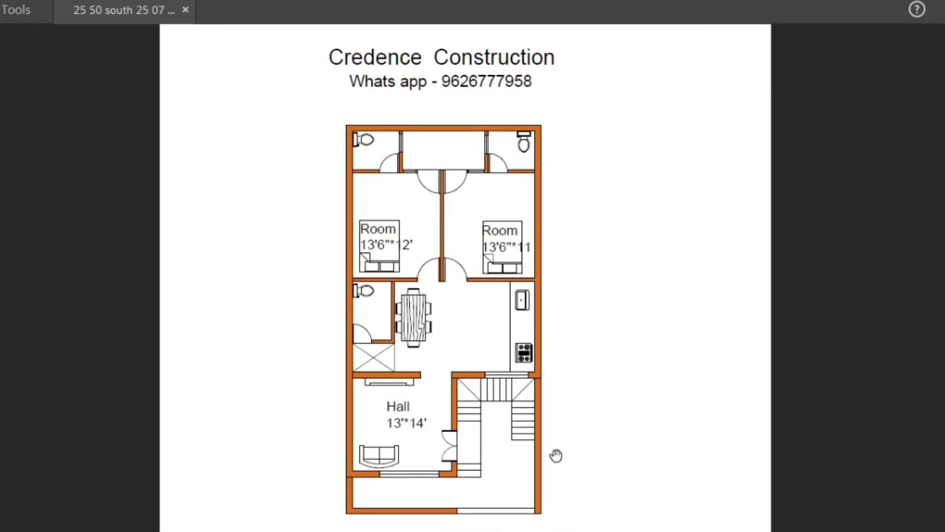
mouse_move(586, 441)
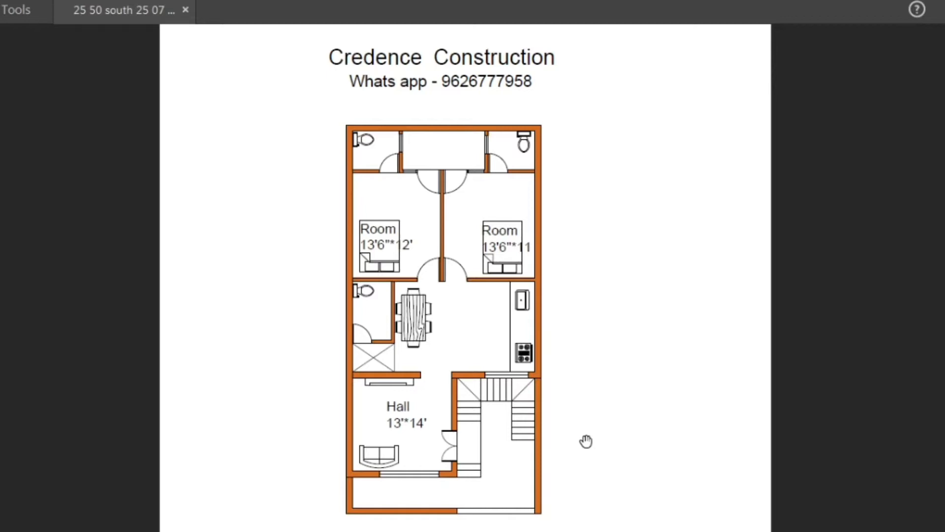
mouse_move(507, 496)
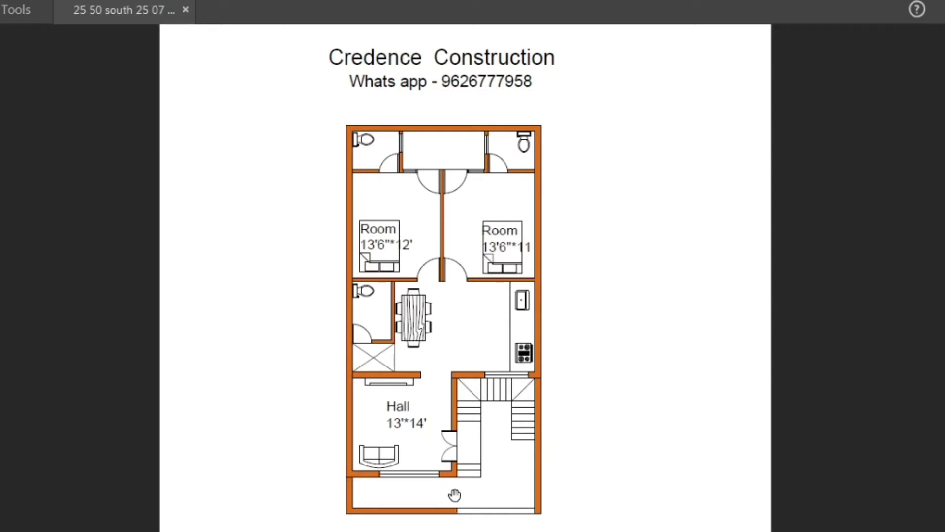
mouse_move(484, 492)
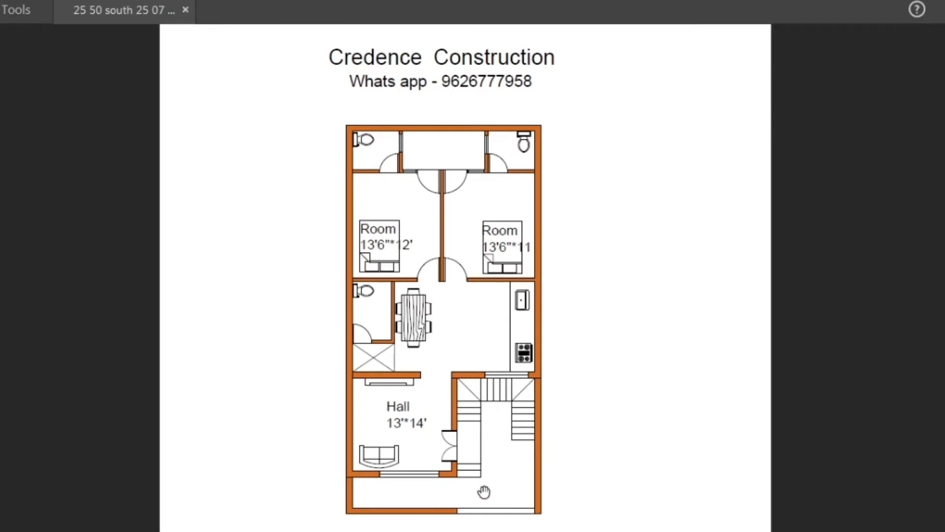
mouse_move(501, 492)
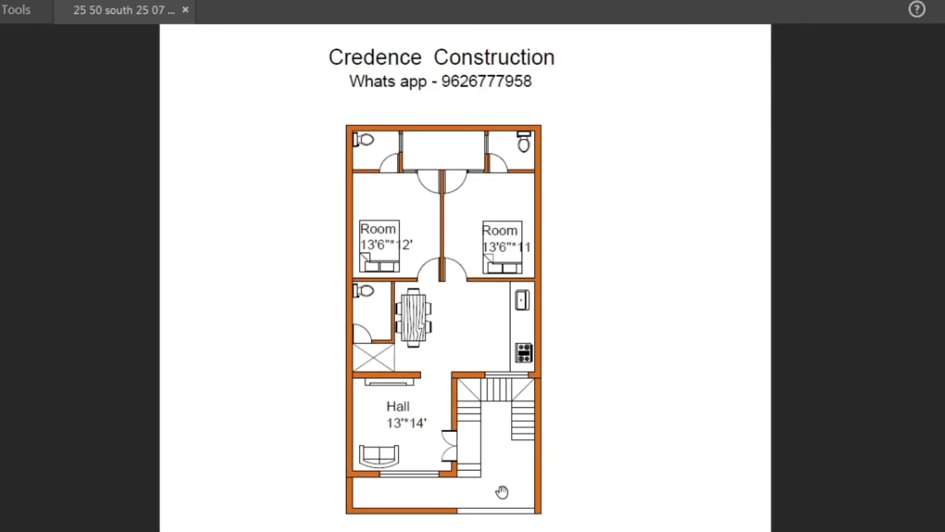
mouse_move(529, 450)
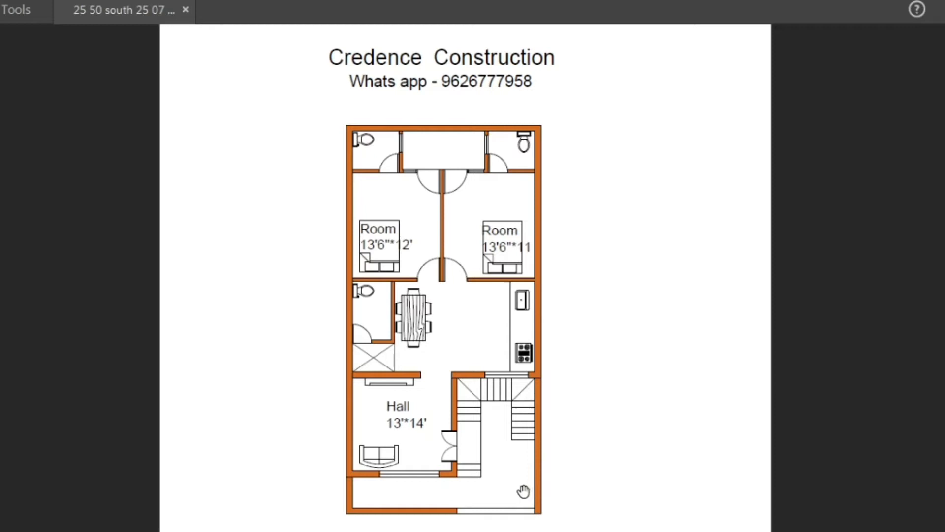
mouse_move(484, 405)
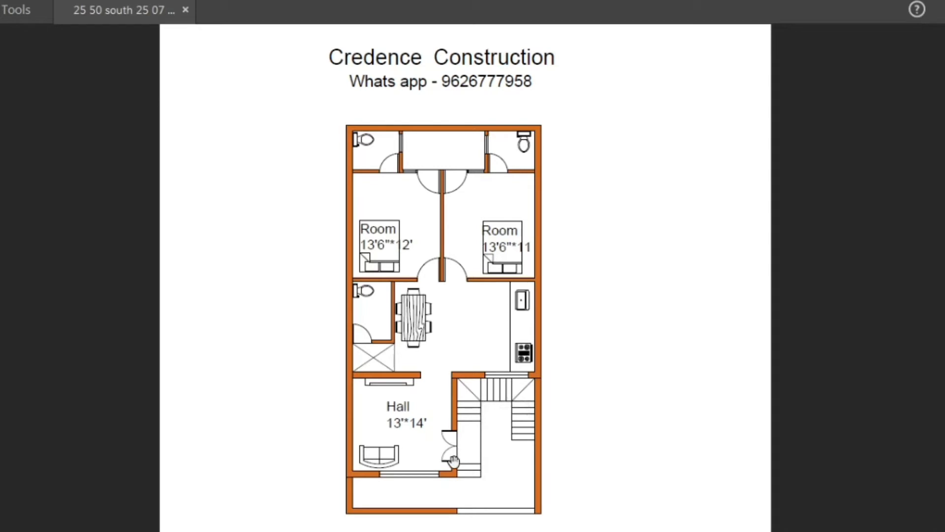
mouse_move(433, 476)
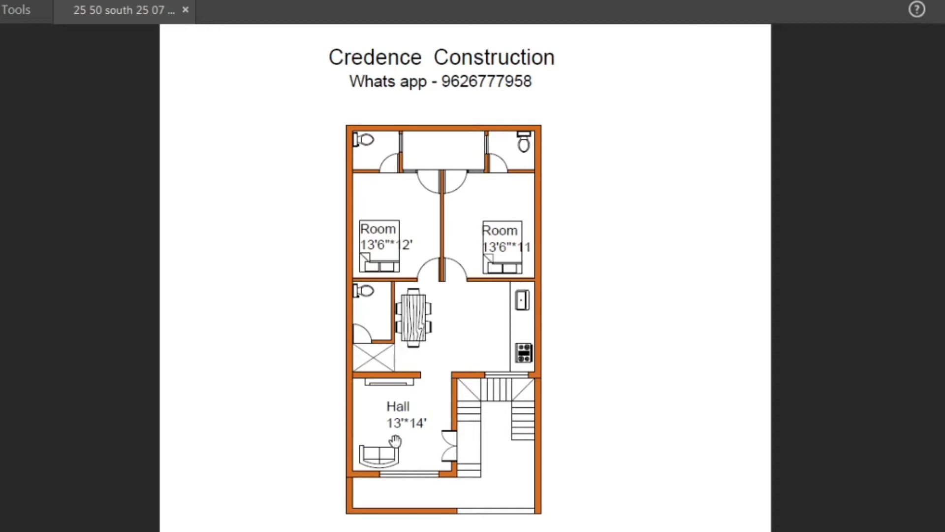
mouse_move(419, 442)
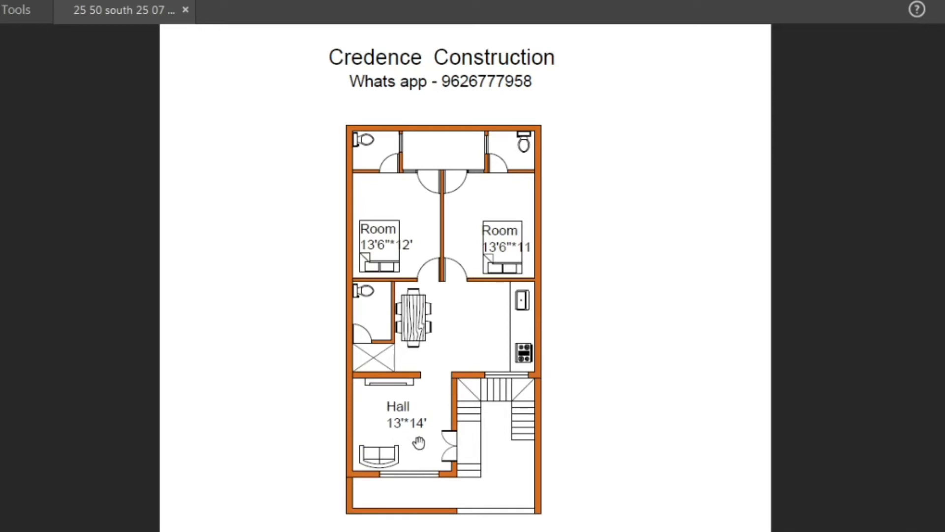
mouse_move(399, 461)
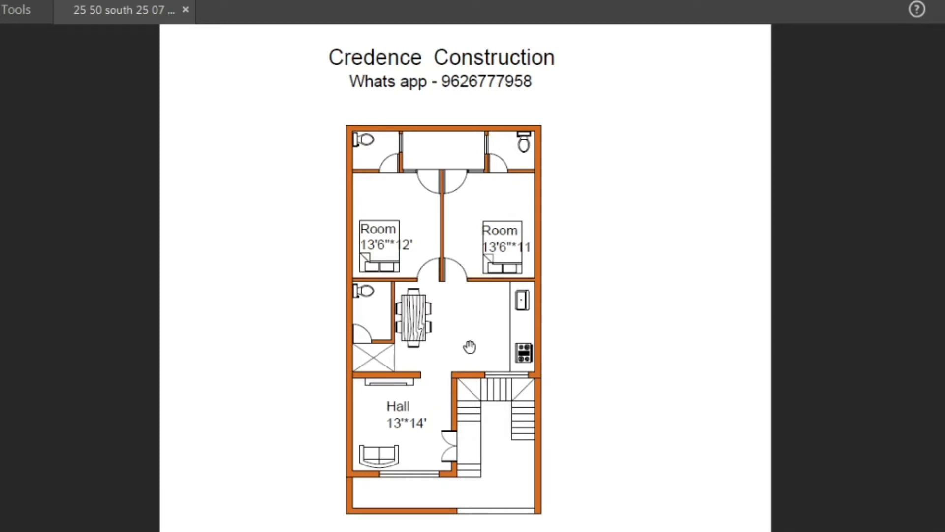
mouse_move(507, 343)
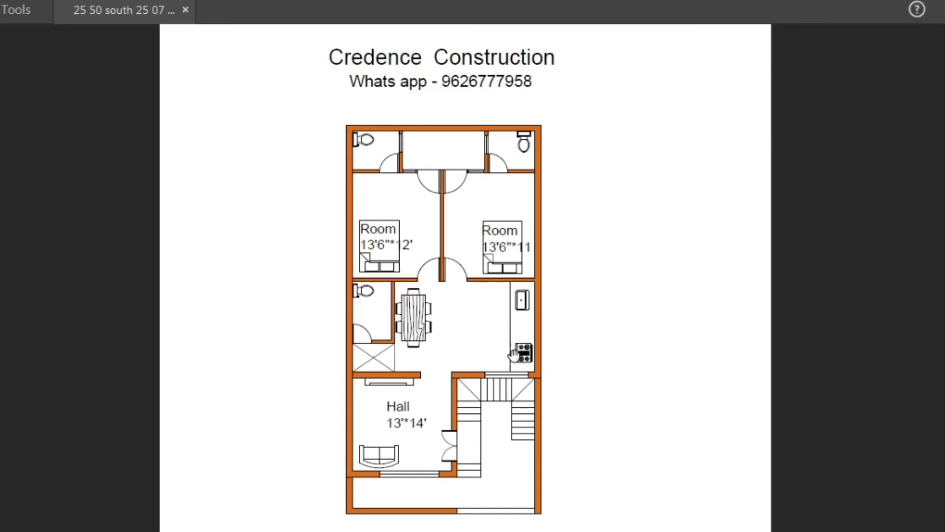
mouse_move(521, 300)
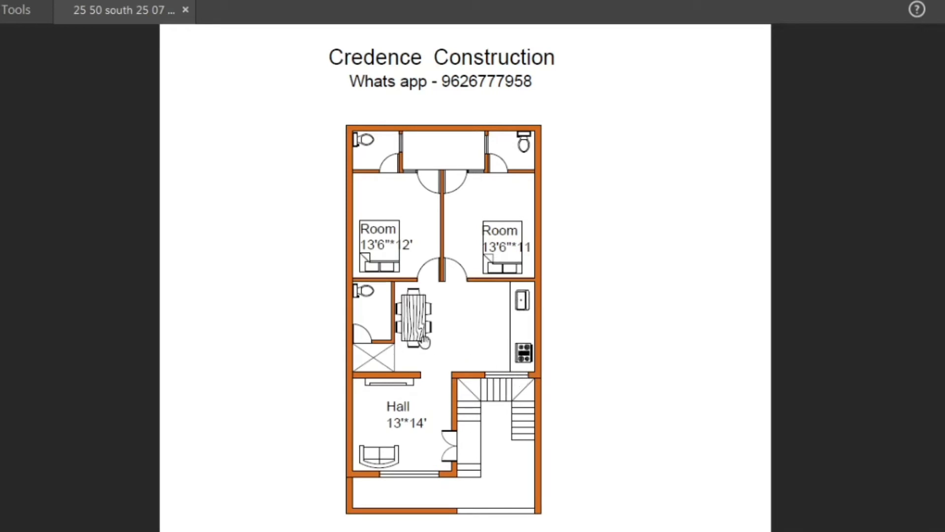
mouse_move(389, 364)
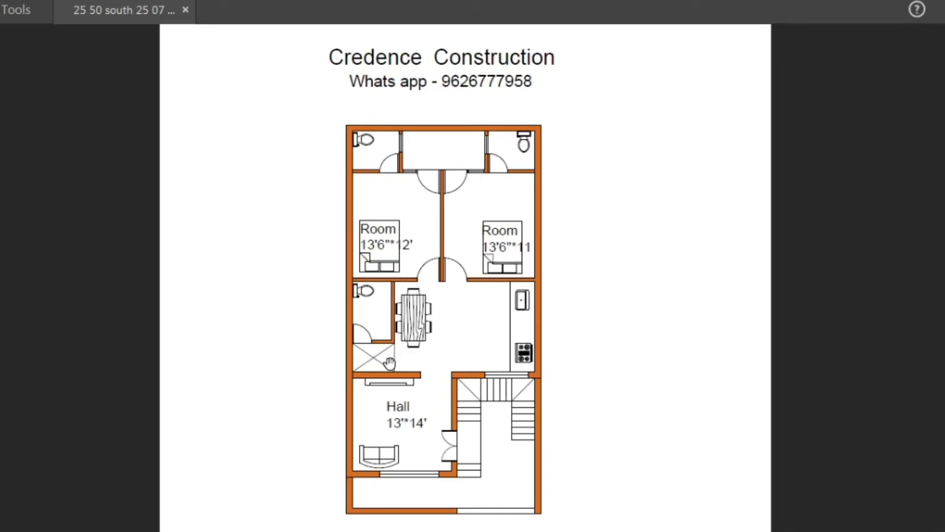
mouse_move(373, 342)
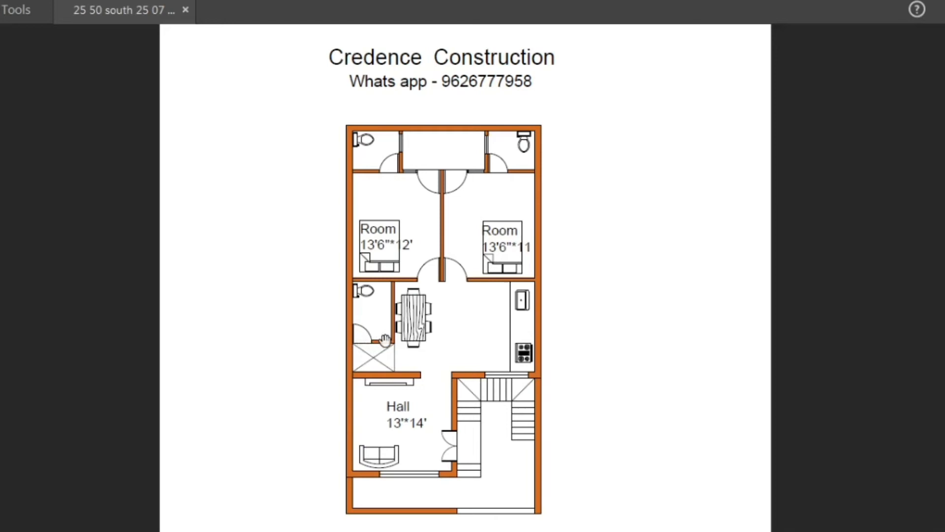
mouse_move(376, 360)
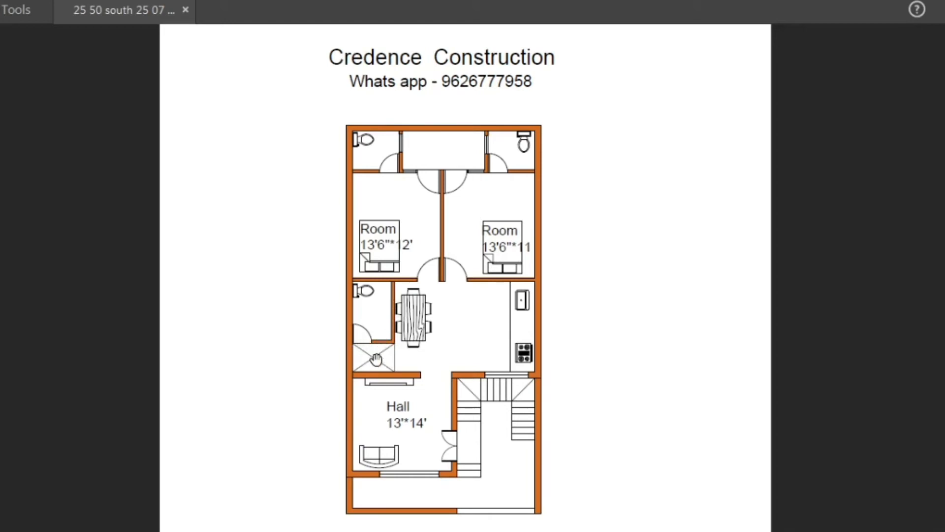
mouse_move(375, 326)
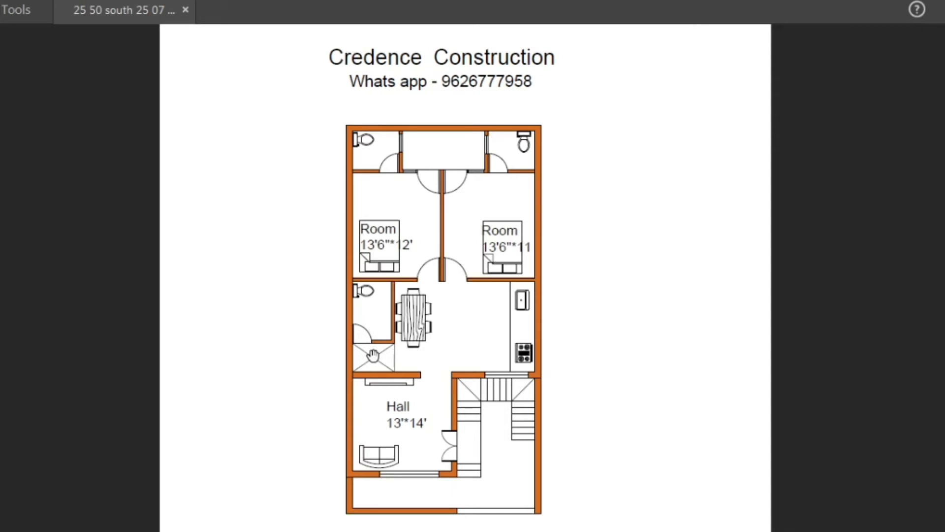
mouse_move(368, 308)
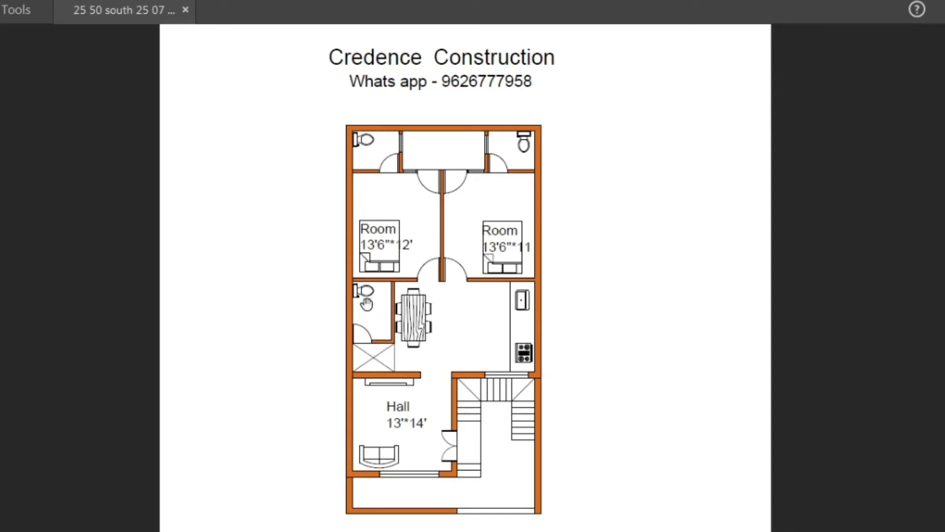
mouse_move(440, 353)
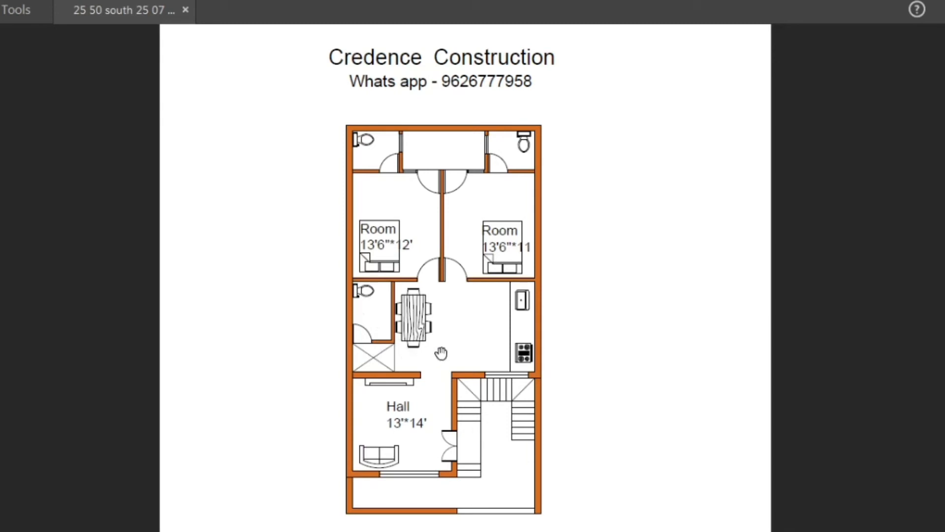
mouse_move(417, 275)
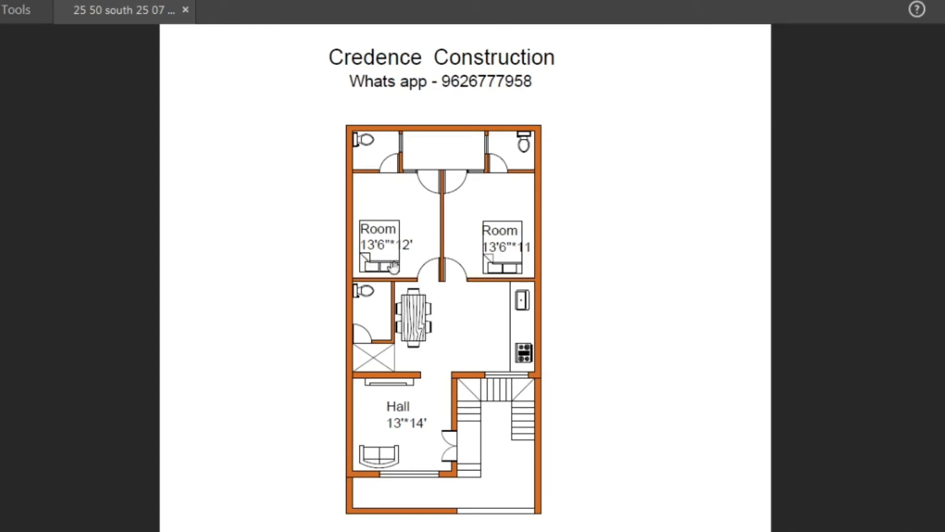
mouse_move(423, 271)
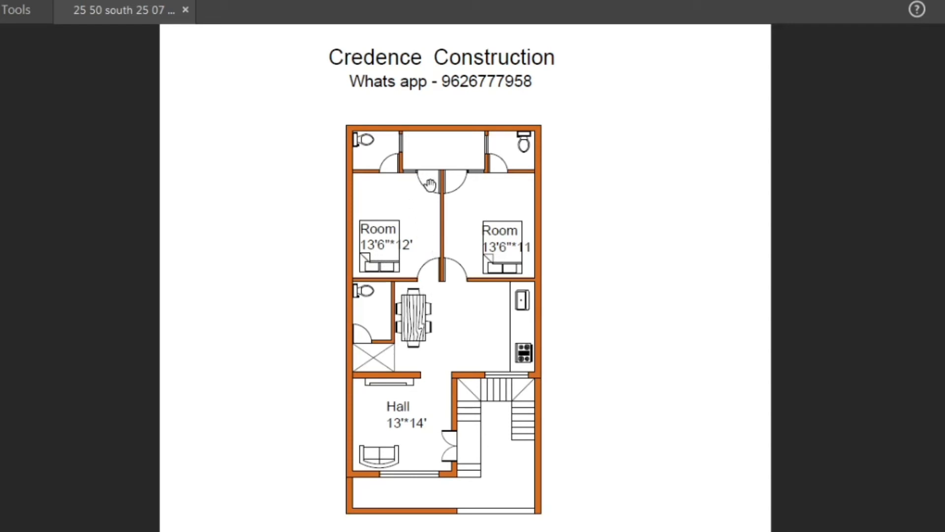
mouse_move(384, 172)
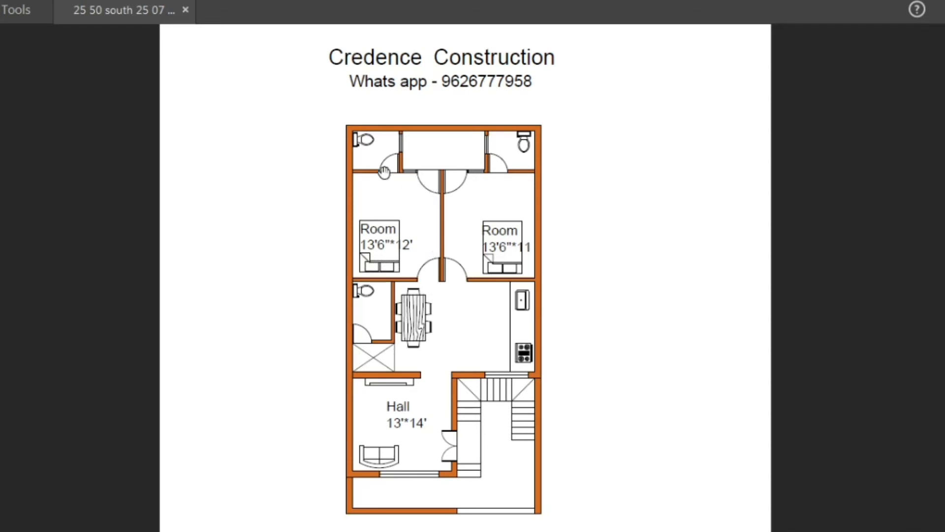
mouse_move(386, 168)
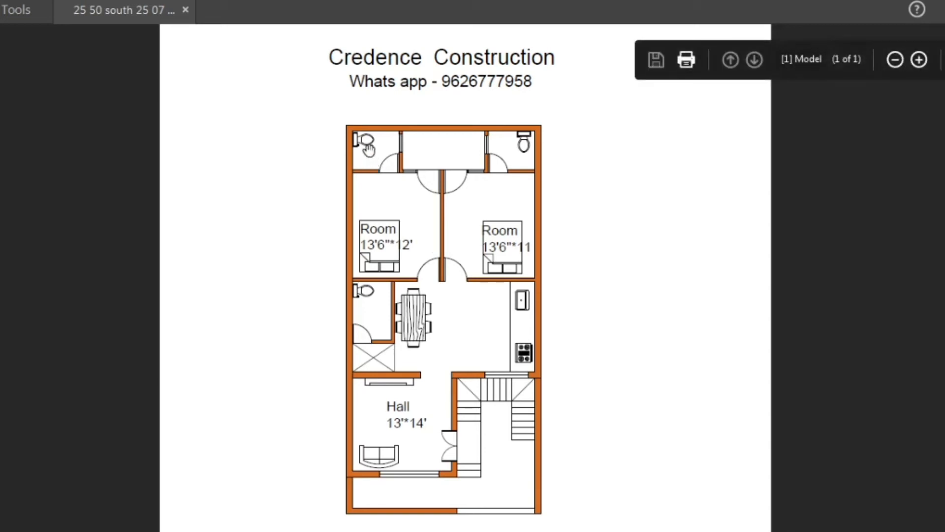
mouse_move(395, 139)
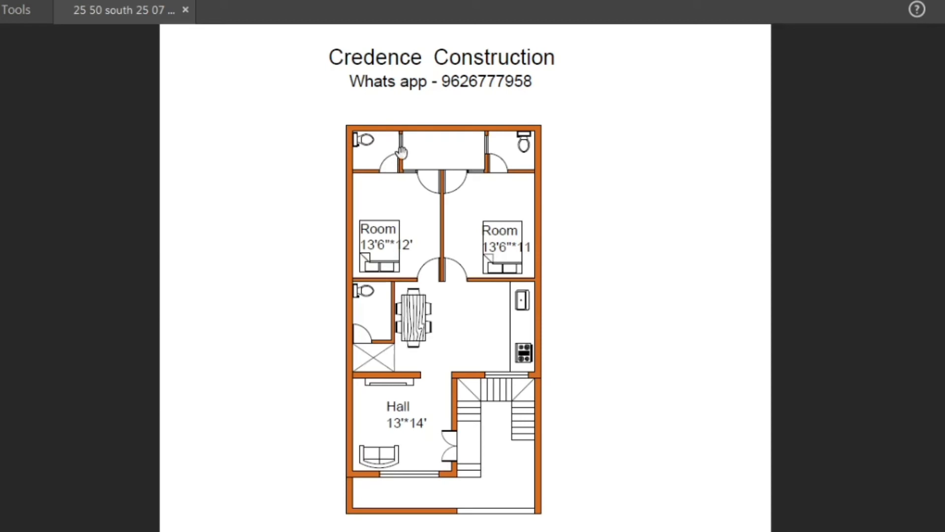
mouse_move(441, 279)
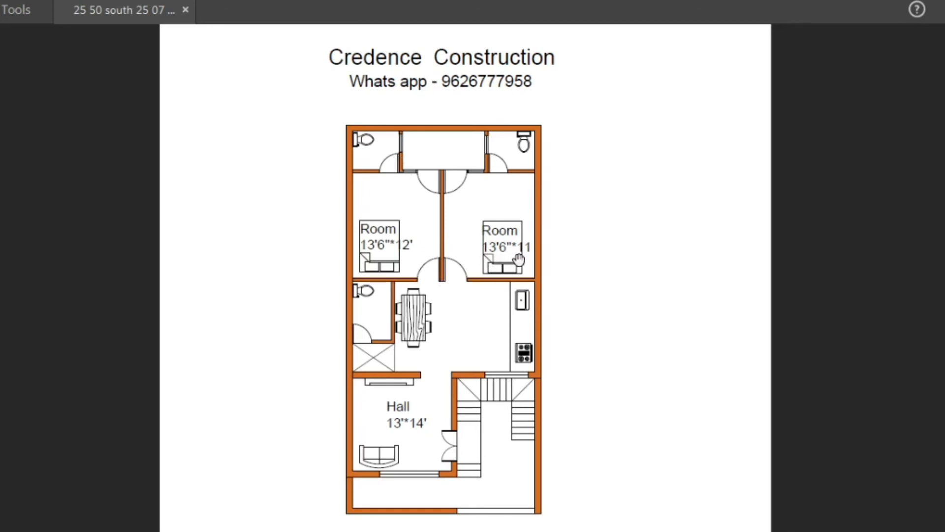
mouse_move(506, 179)
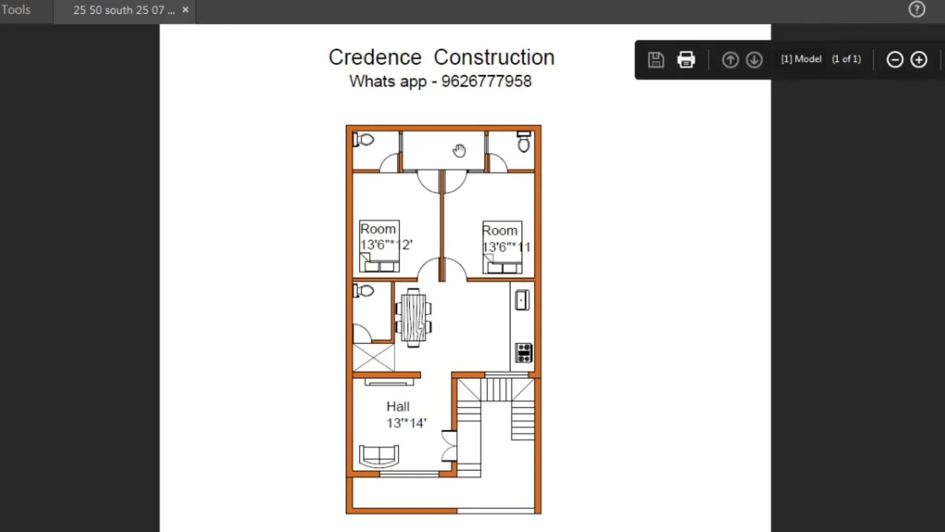
mouse_move(649, 296)
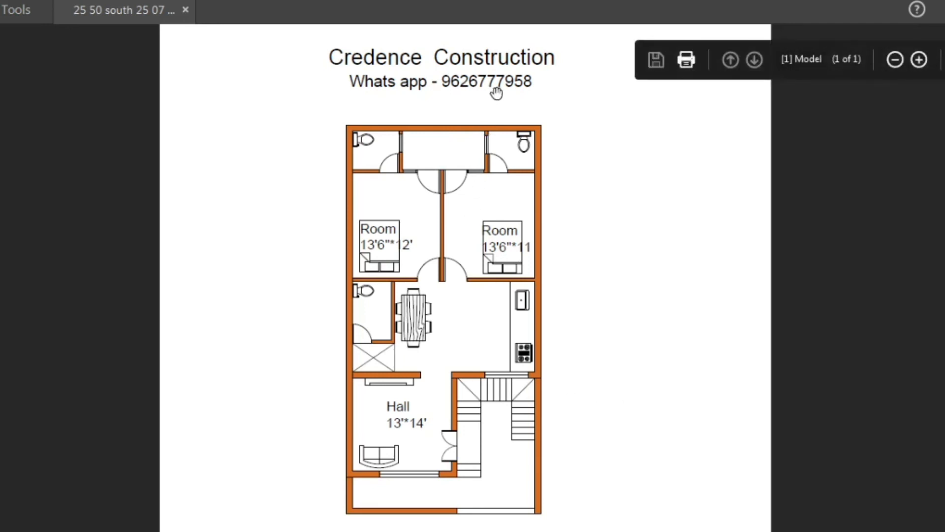
mouse_move(626, 379)
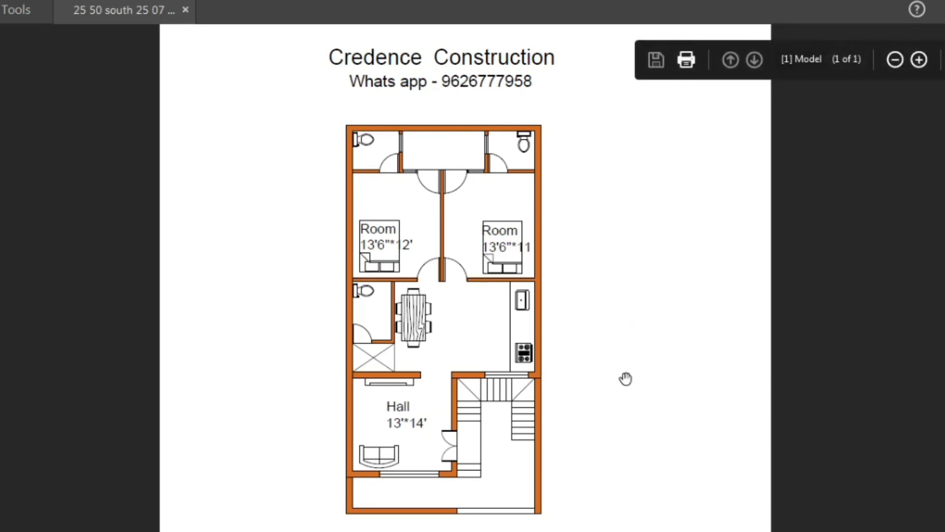